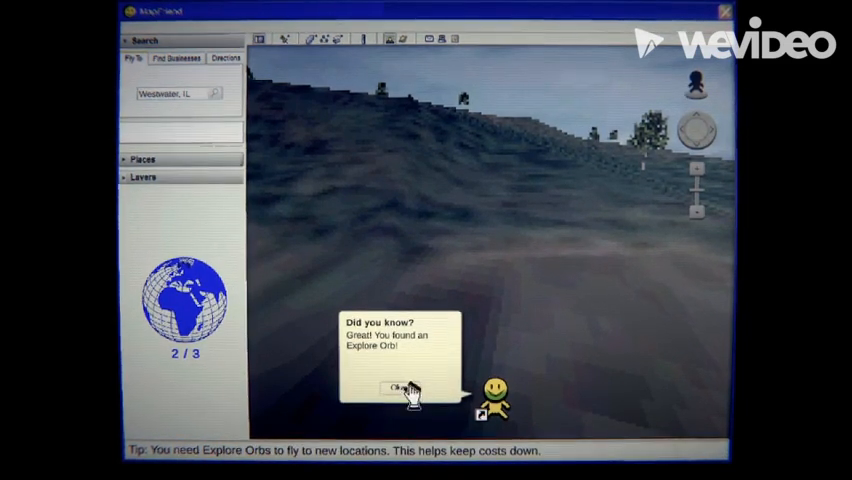
# Acknowledge the 'Did you know?' notice that an Explore Orb was found
pyautogui.click(400, 388)
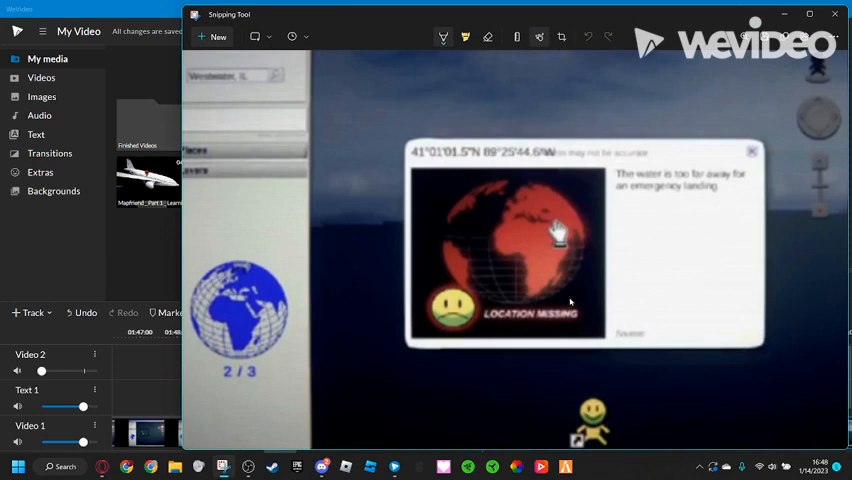
pyautogui.moveTo(460, 300)
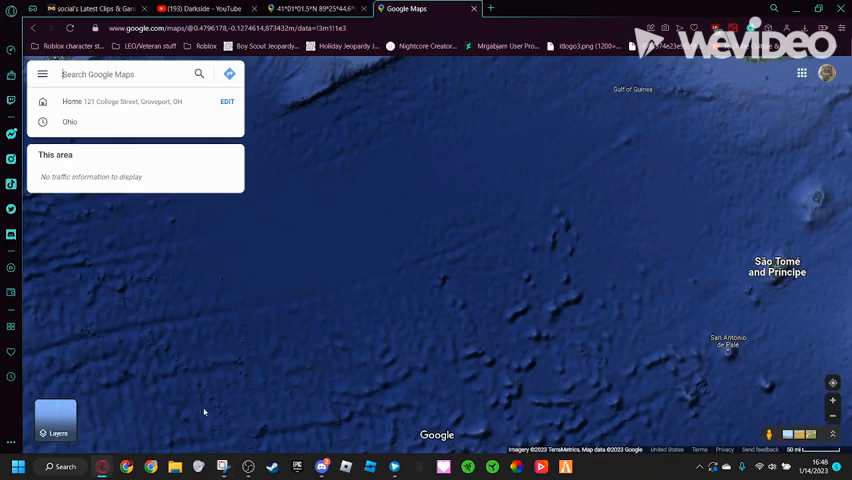
pyautogui.moveTo(448, 292)
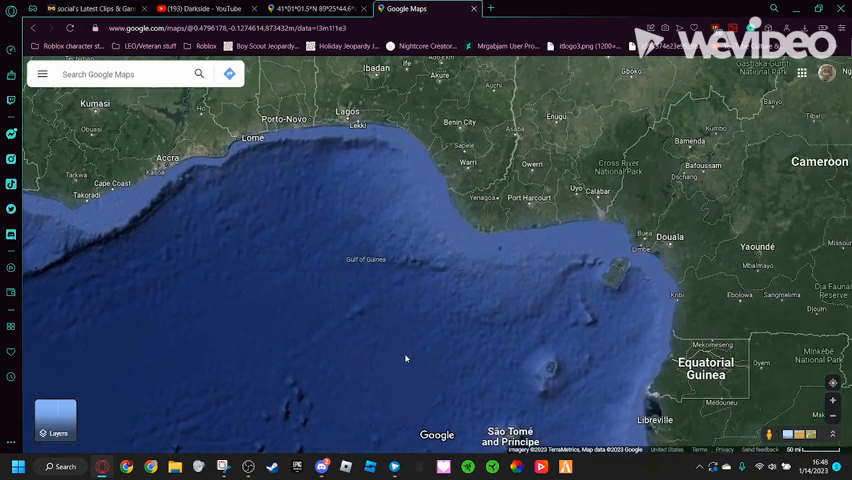
# Zoom out on the ocean coordinates to reveal the Gulf of Guinea coastline near São Tomé
pyautogui.scroll(-3)
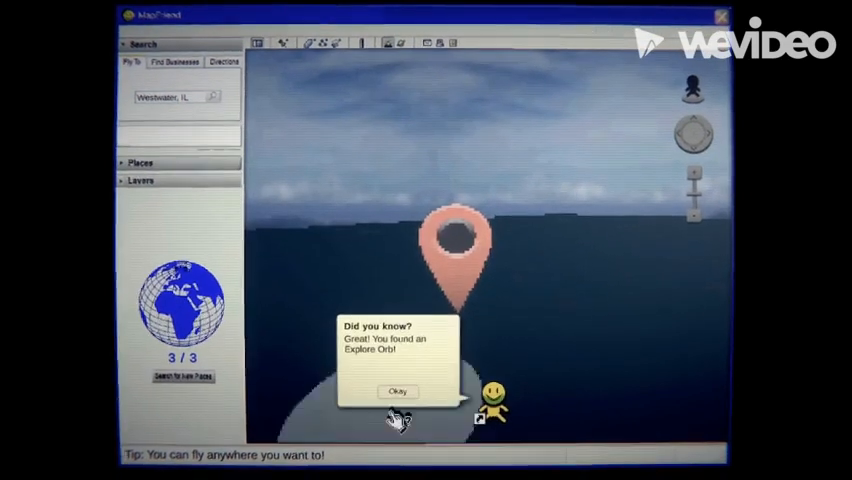
# Dismiss the orb notice and fly to 'Adkare, DZ', landing on a Highway N6 info card
pyautogui.click(396, 392)
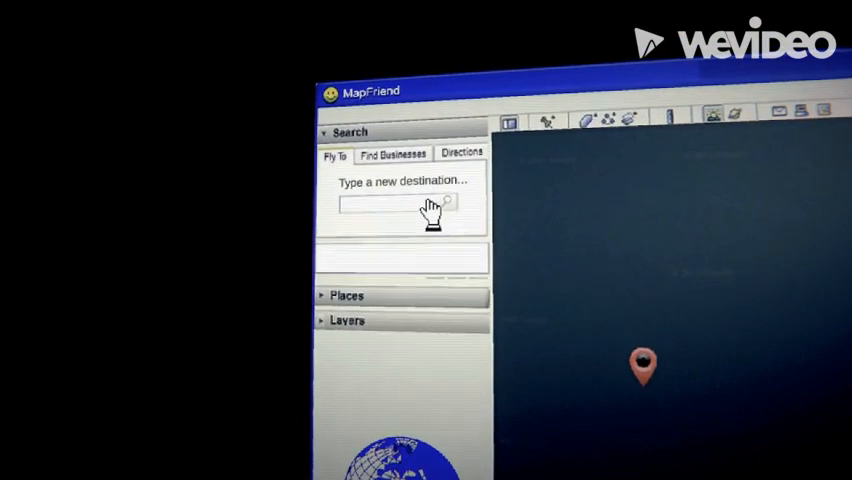
pyautogui.write('Adkare, DZ')
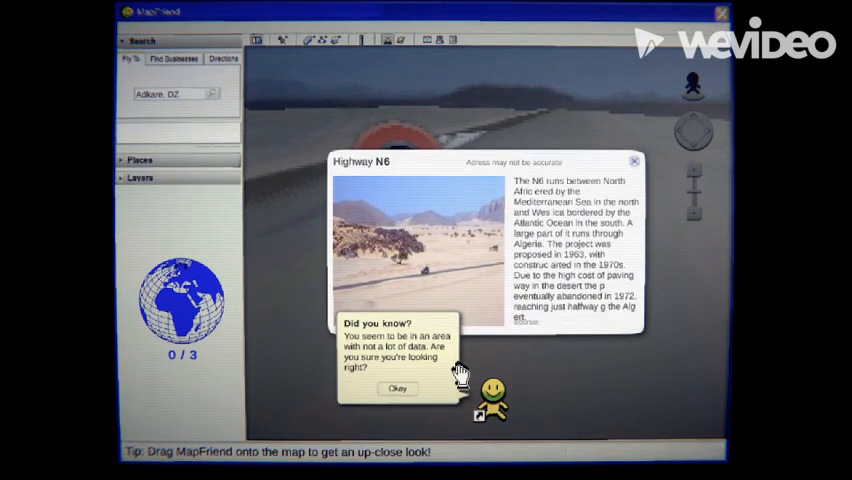
# Collect the Explore Orb beside the Adkare pin and show the pinned location's missing-info balloon
pyautogui.click(396, 388)
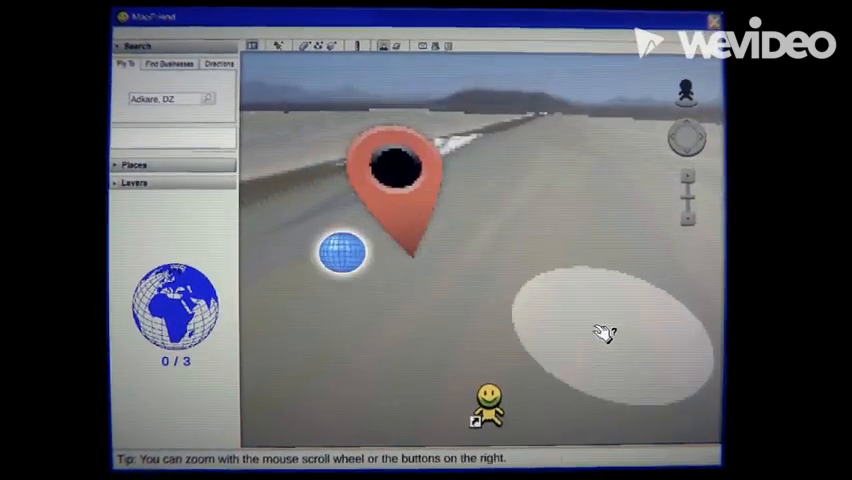
pyautogui.click(336, 252)
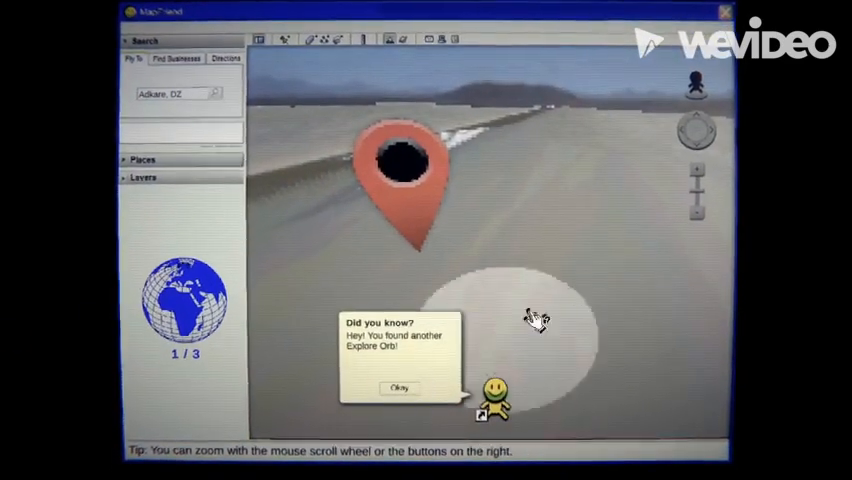
pyautogui.click(400, 388)
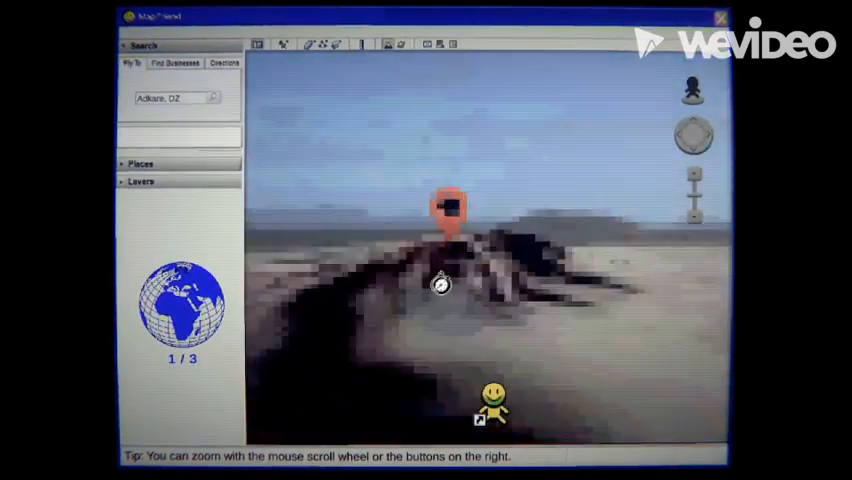
pyautogui.click(440, 204)
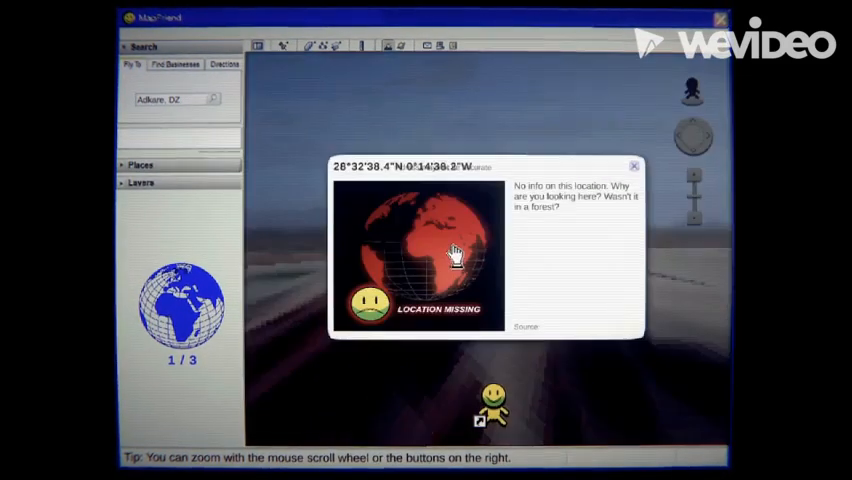